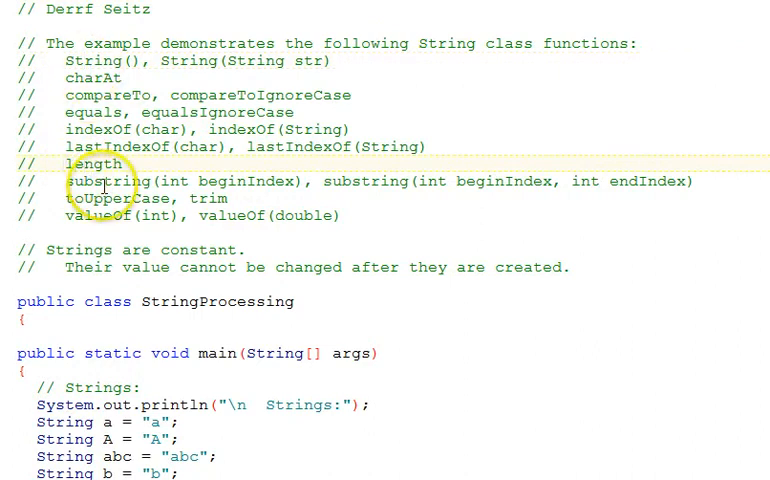
{"action": "mouse_move", "coordinate": [212, 330]}
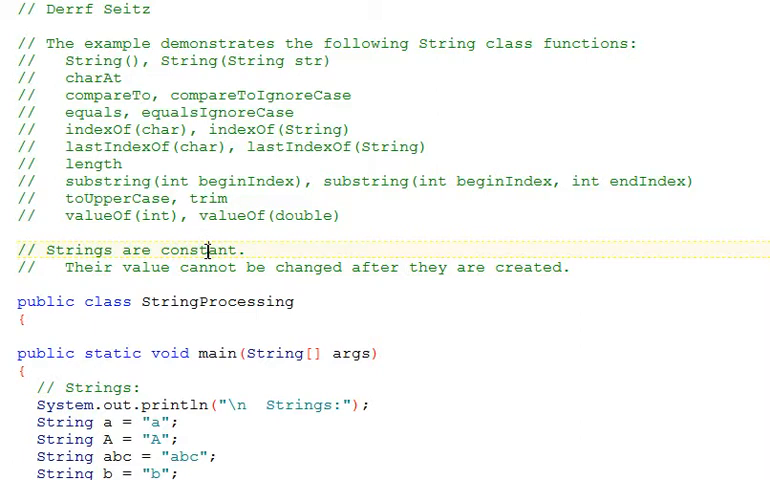
Highlight variable A and the string1 declaration while walking through the string values
{"action": "scroll", "scroll_direction": "down", "scroll_amount": 3}
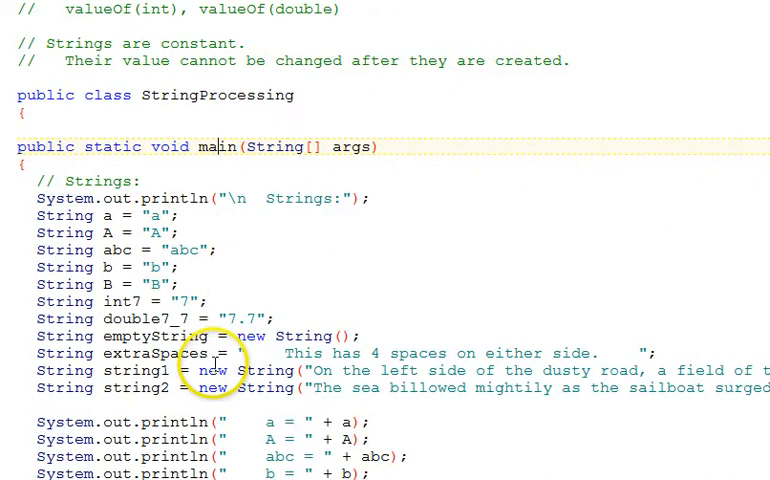
{"action": "scroll", "scroll_direction": "down", "scroll_amount": 3}
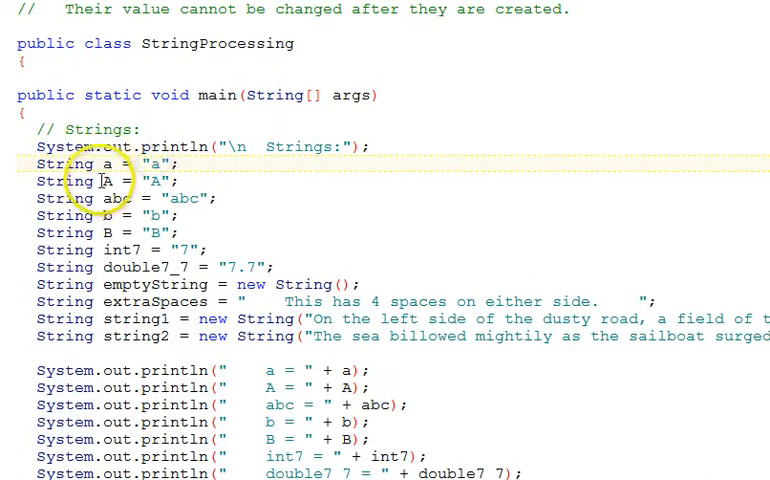
{"action": "double_click", "coordinate": [156, 180]}
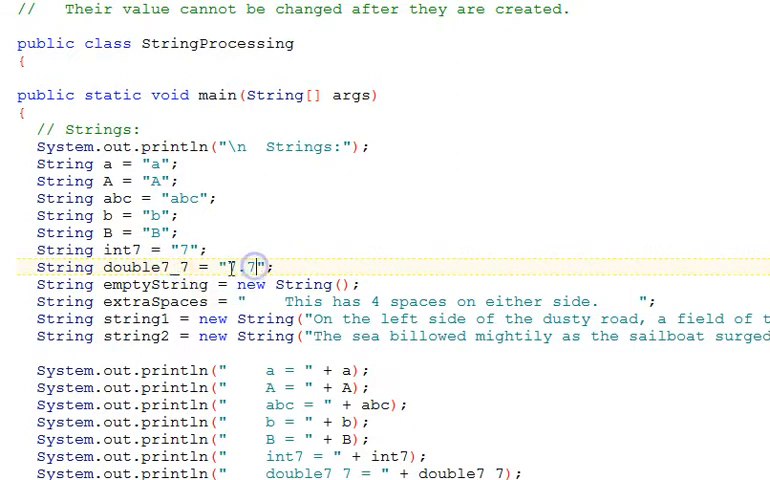
{"action": "type", "text": "7.7"}
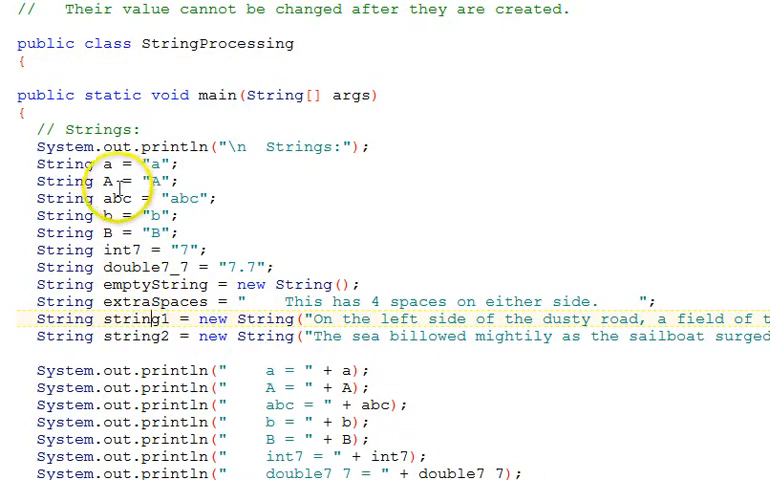
{"action": "double_click", "coordinate": [140, 180]}
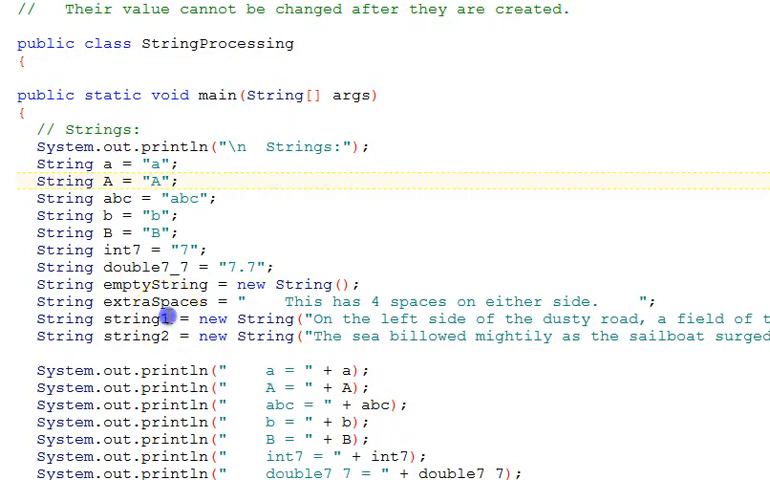
{"action": "left_click", "coordinate": [170, 336]}
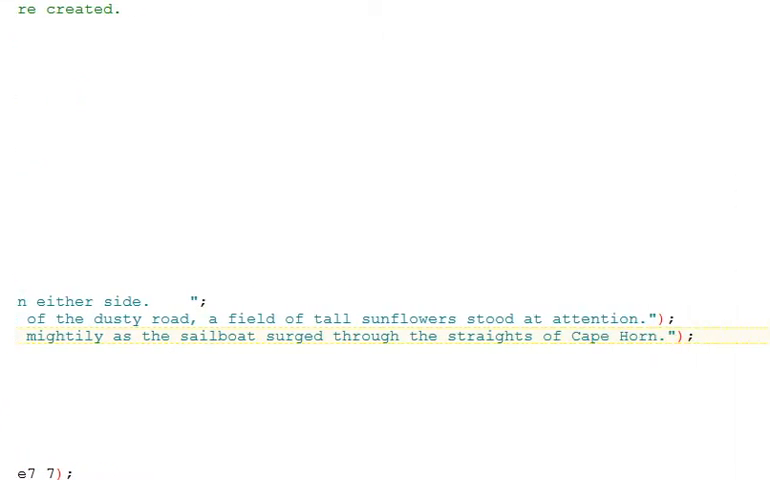
Scroll through the method sections and highlight lastIndexOf in its section comment
{"action": "scroll", "scroll_direction": "down", "scroll_amount": 3}
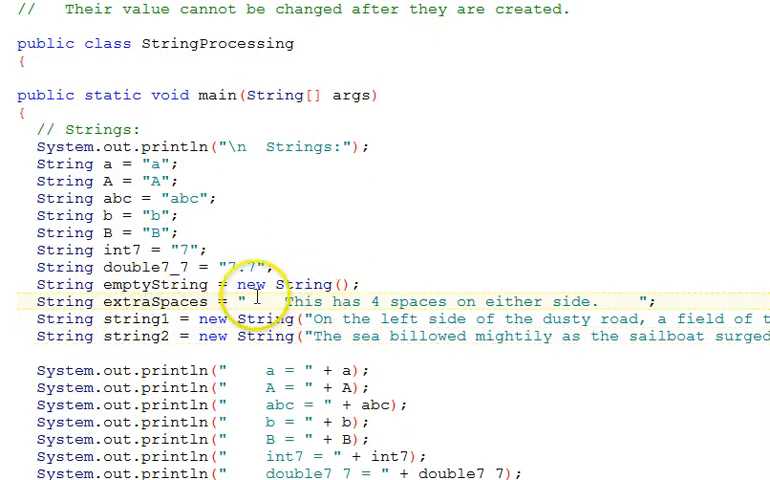
{"action": "mouse_move", "coordinate": [616, 300]}
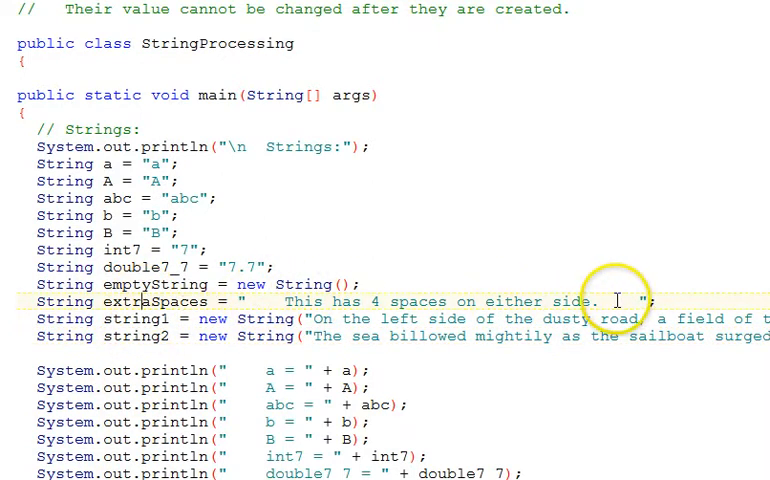
{"action": "scroll", "scroll_direction": "down", "scroll_amount": 3}
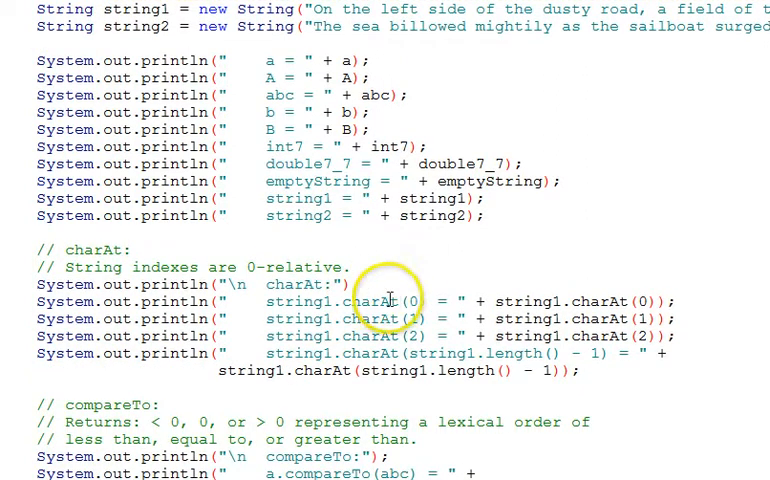
{"action": "scroll", "scroll_direction": "down", "scroll_amount": 3}
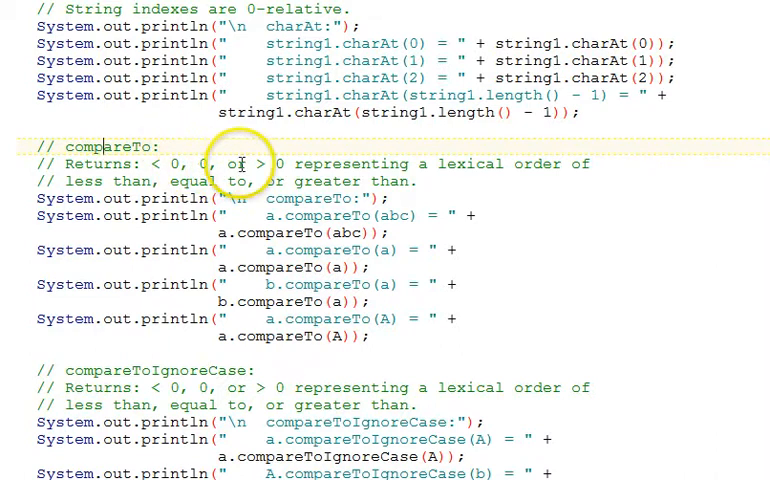
{"action": "mouse_move", "coordinate": [276, 172]}
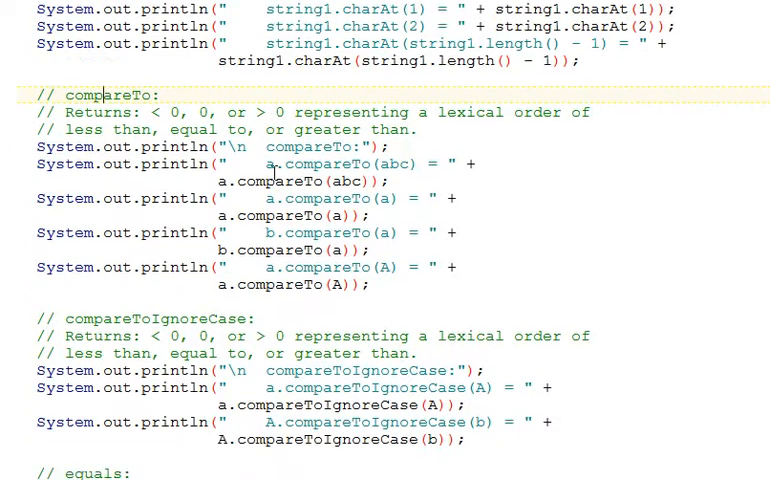
{"action": "scroll", "scroll_direction": "down", "scroll_amount": 3}
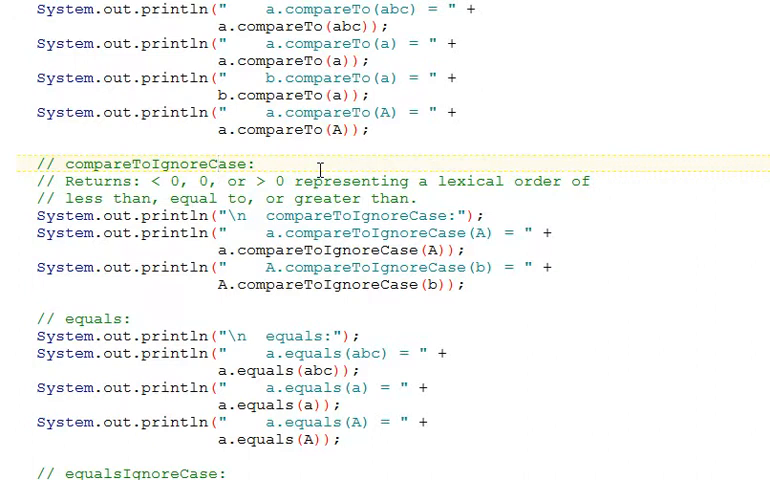
{"action": "scroll", "scroll_direction": "down", "scroll_amount": 3}
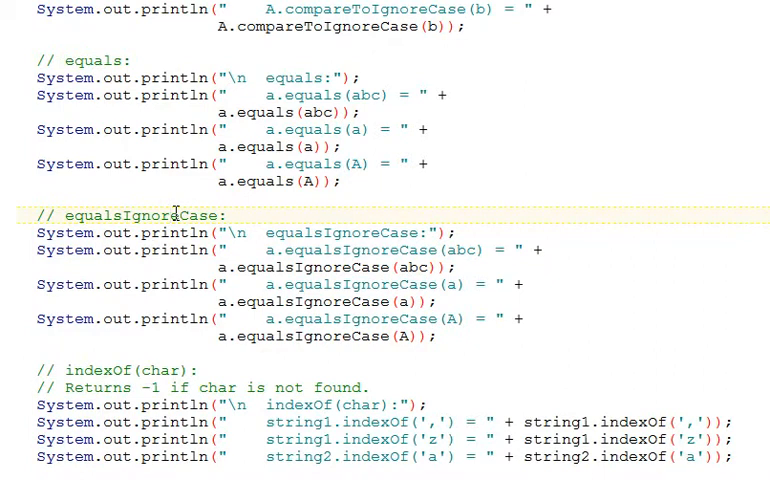
{"action": "scroll", "scroll_direction": "down", "scroll_amount": 3}
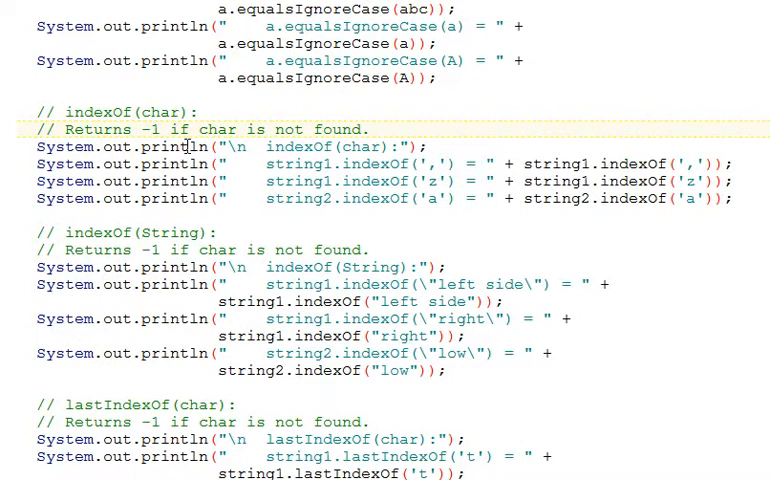
{"action": "scroll", "scroll_direction": "down", "scroll_amount": 3}
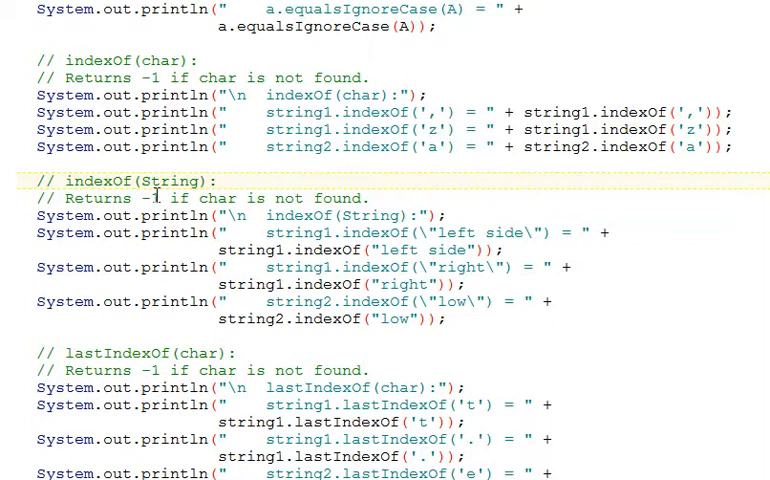
{"action": "scroll", "scroll_direction": "down", "scroll_amount": 3}
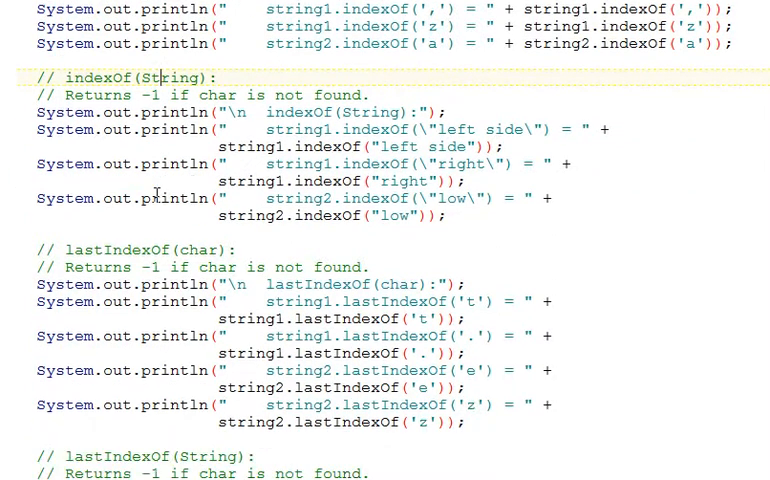
{"action": "scroll", "scroll_direction": "down", "scroll_amount": 3}
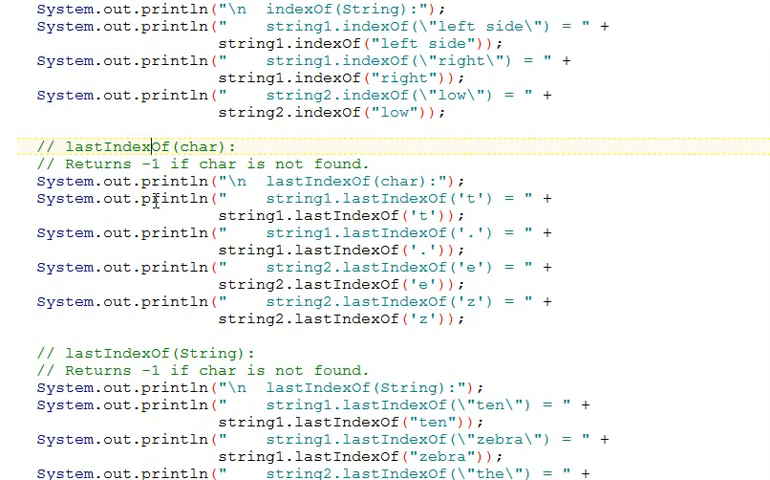
{"action": "double_click", "coordinate": [188, 146]}
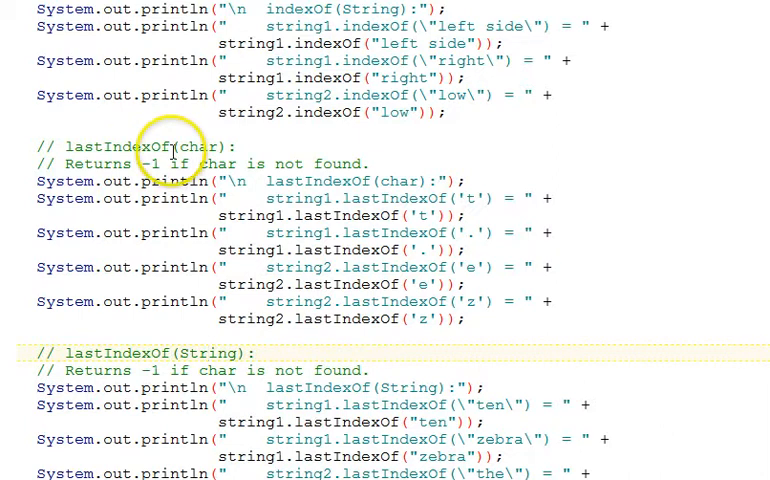
Scroll through the remaining output to the charAt and compareTo results
{"action": "scroll", "scroll_direction": "down", "scroll_amount": 3}
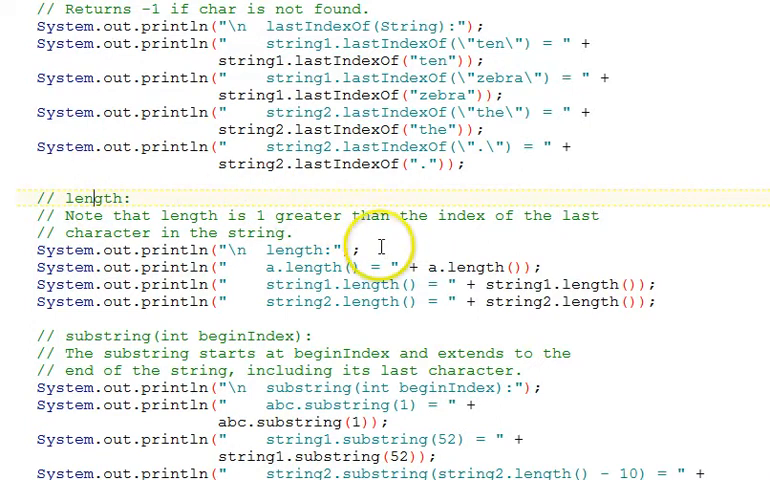
{"action": "scroll", "scroll_direction": "down", "scroll_amount": 3}
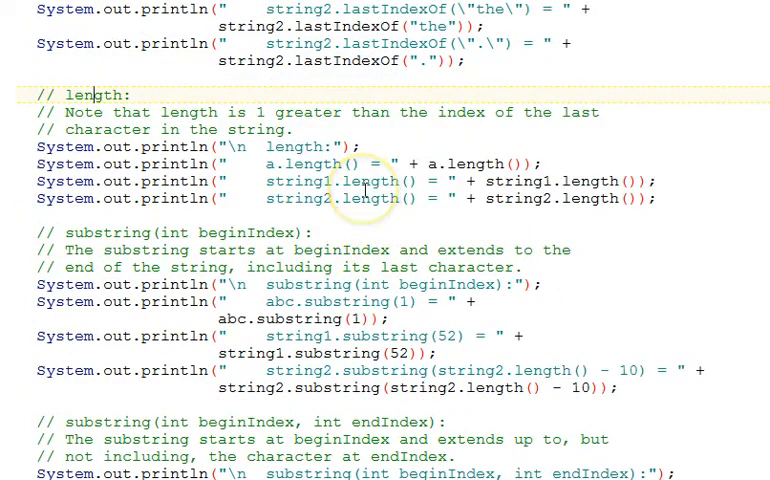
{"action": "scroll", "scroll_direction": "down", "scroll_amount": 3}
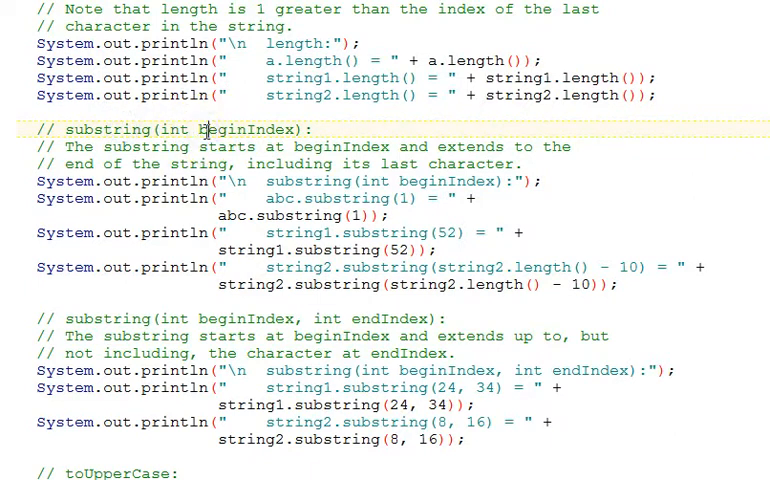
{"action": "mouse_move", "coordinate": [228, 148]}
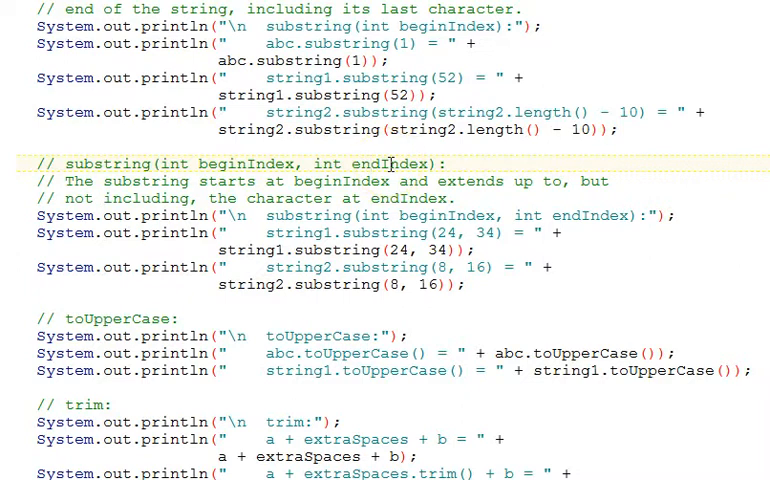
{"action": "scroll", "scroll_direction": "down", "scroll_amount": 3}
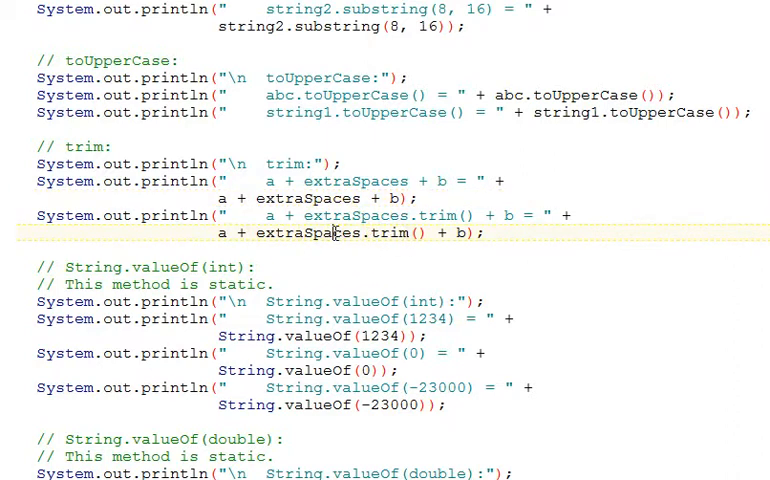
{"action": "scroll", "scroll_direction": "down", "scroll_amount": 3}
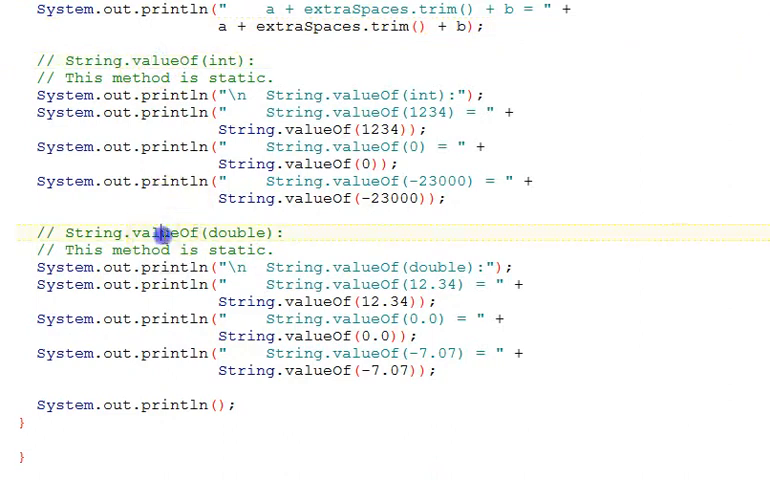
{"action": "mouse_move", "coordinate": [110, 70]}
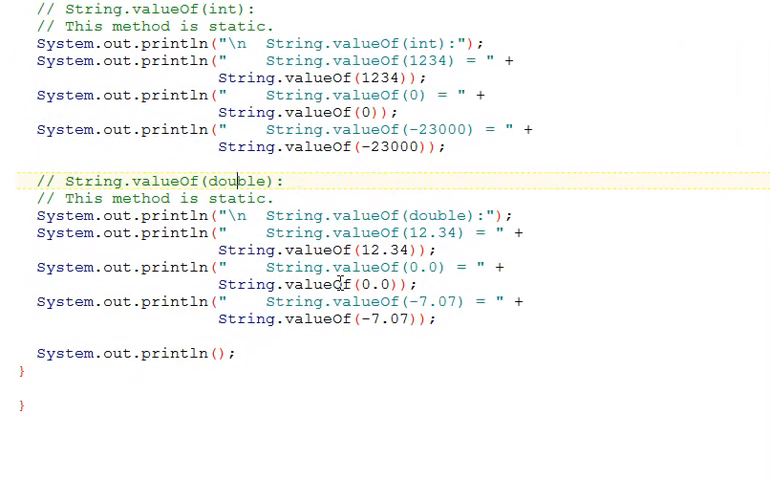
{"action": "scroll", "scroll_direction": "up", "scroll_amount": 3}
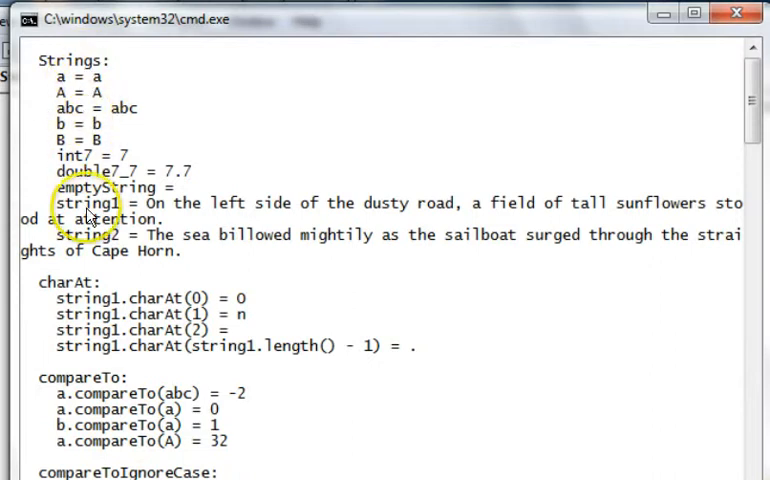
{"action": "mouse_move", "coordinate": [486, 222]}
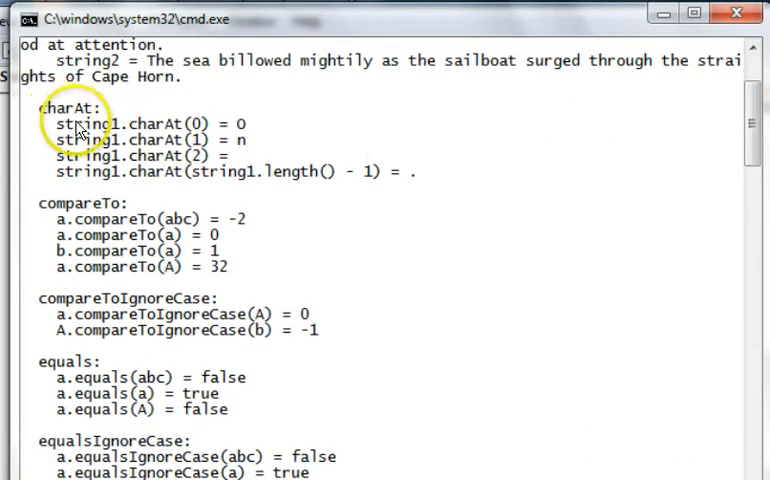
{"action": "mouse_move", "coordinate": [156, 136]}
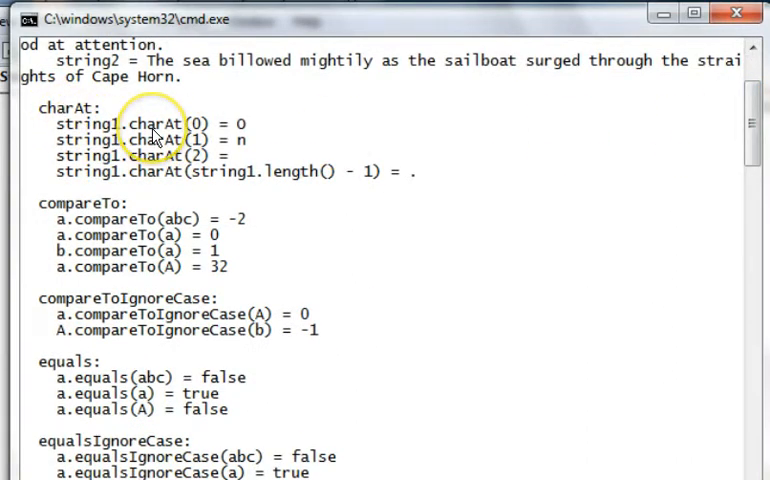
{"action": "scroll", "scroll_direction": "down", "scroll_amount": 3}
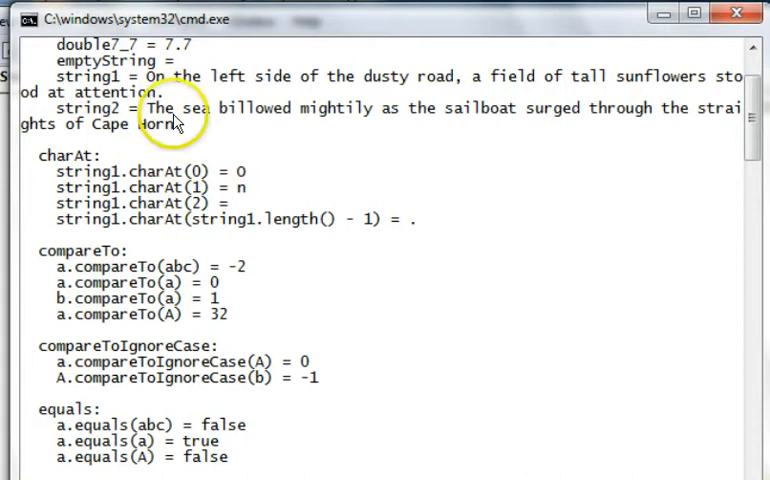
{"action": "mouse_move", "coordinate": [250, 222]}
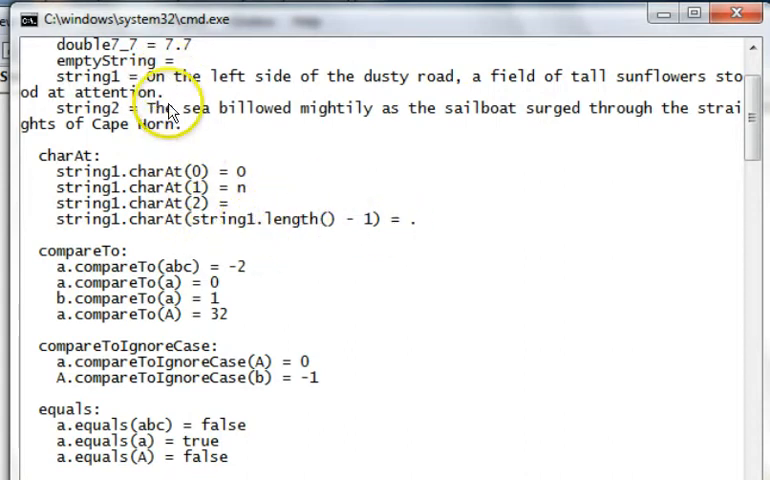
{"action": "mouse_move", "coordinate": [204, 178]}
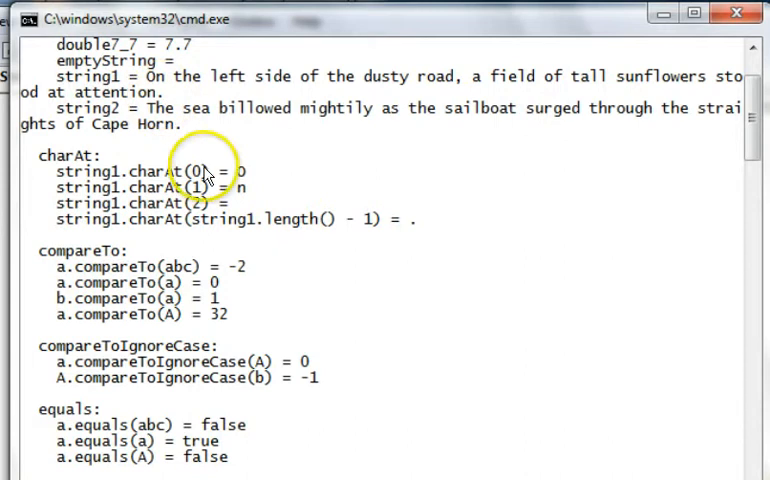
{"action": "mouse_move", "coordinate": [356, 278]}
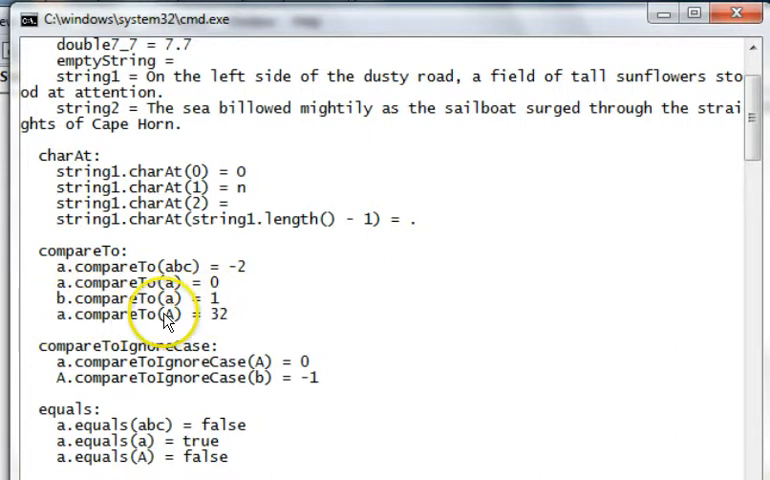
{"action": "mouse_move", "coordinate": [170, 320]}
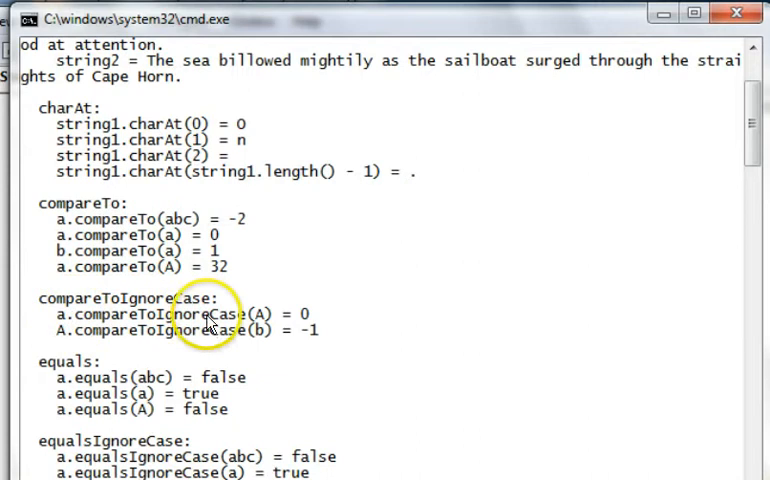
{"action": "mouse_move", "coordinate": [304, 322]}
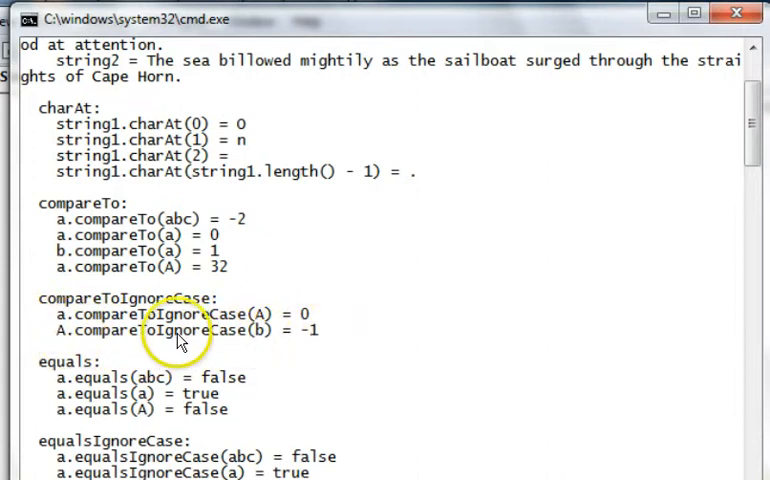
{"action": "mouse_move", "coordinate": [284, 344]}
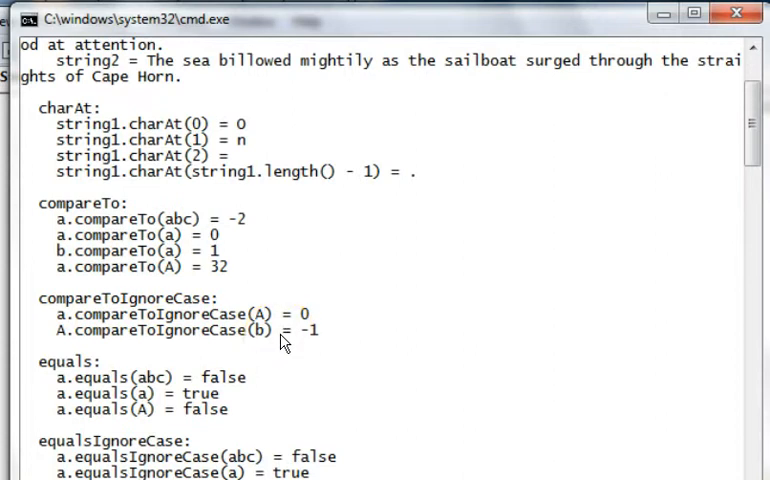
{"action": "scroll", "scroll_direction": "down", "scroll_amount": 3}
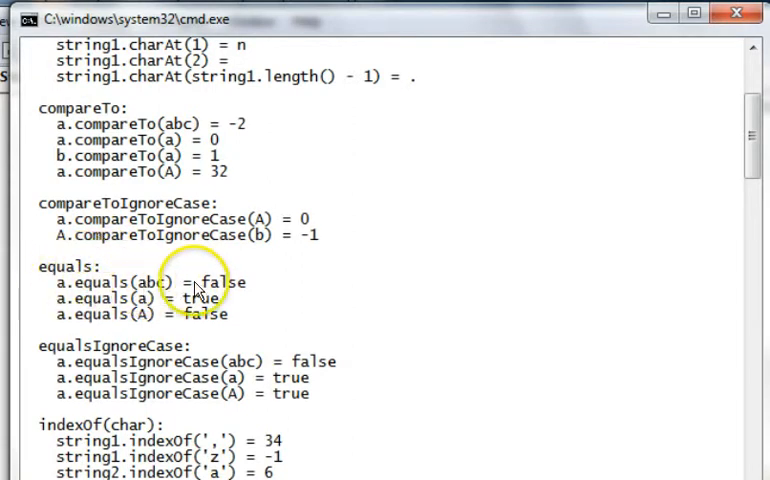
{"action": "mouse_move", "coordinate": [180, 304]}
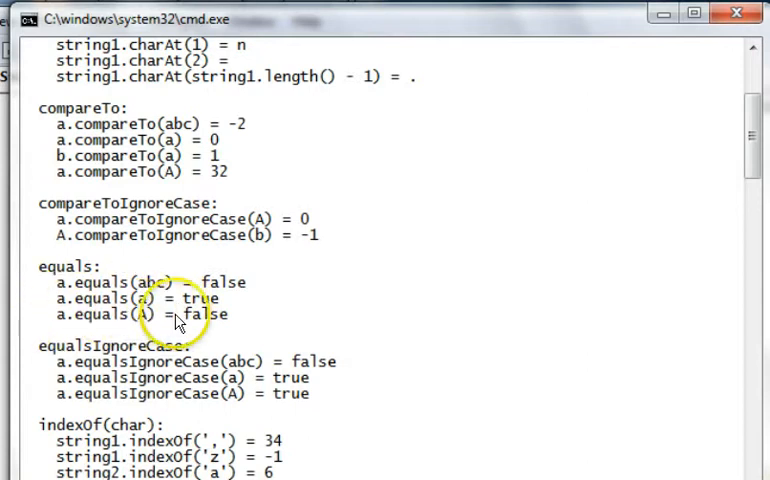
{"action": "scroll", "scroll_direction": "down", "scroll_amount": 3}
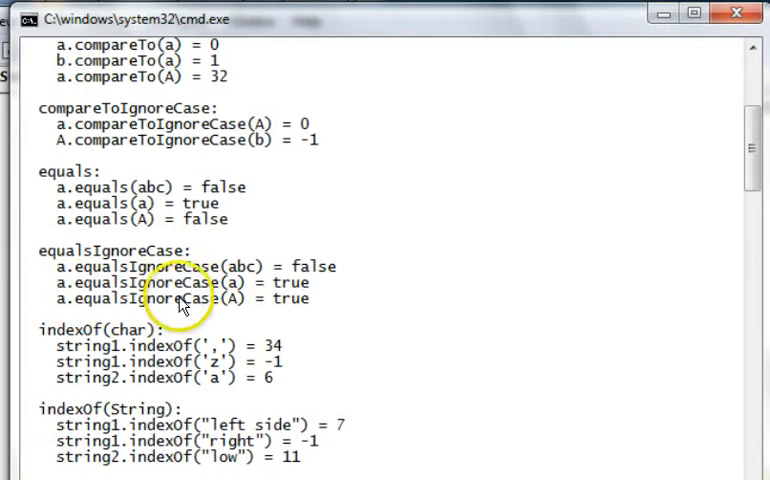
{"action": "mouse_move", "coordinate": [284, 282]}
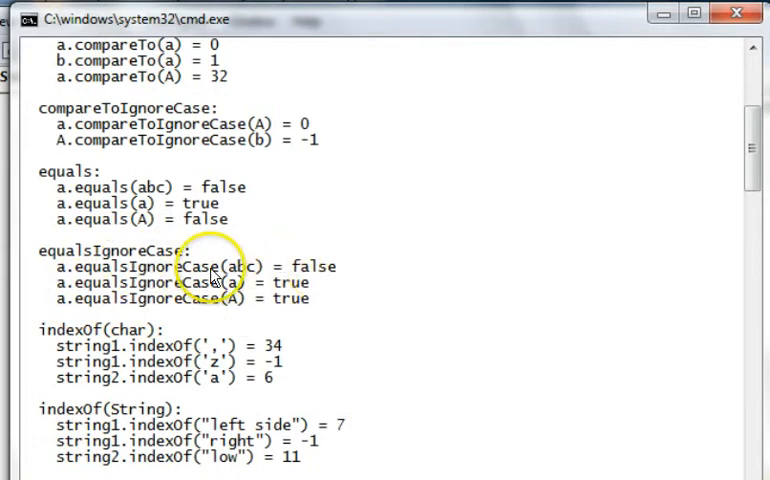
{"action": "mouse_move", "coordinate": [304, 284]}
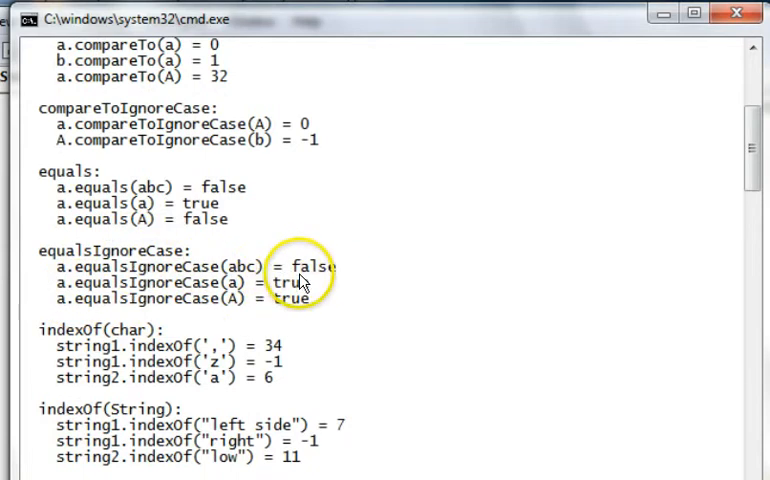
{"action": "scroll", "scroll_direction": "down", "scroll_amount": 3}
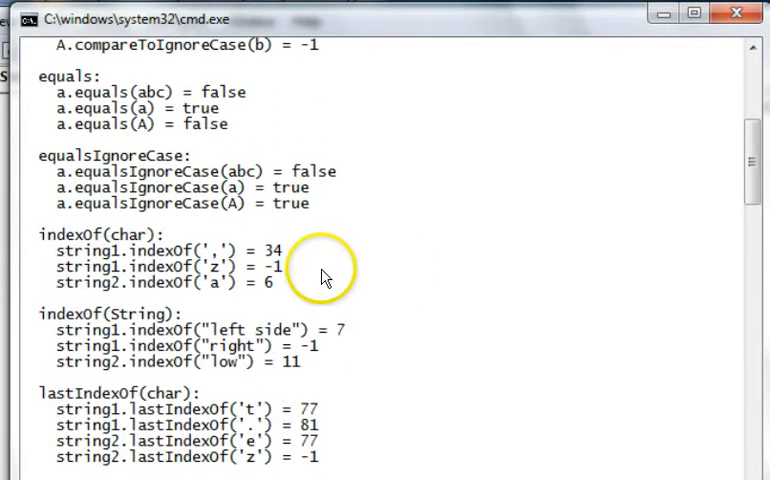
{"action": "mouse_move", "coordinate": [130, 278]}
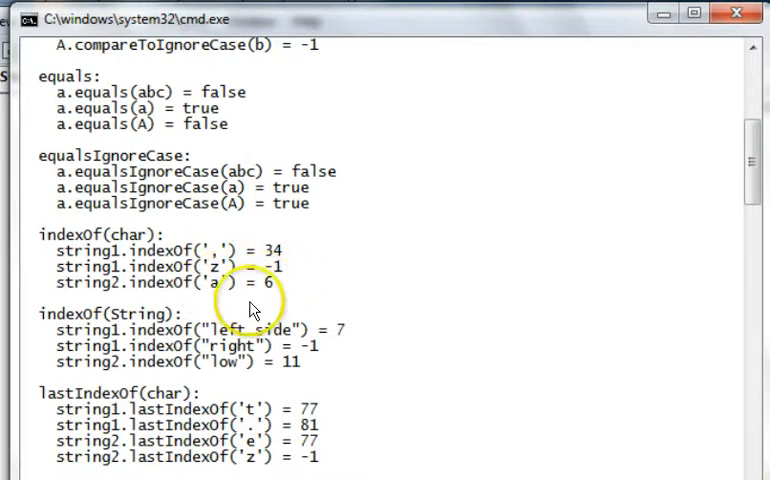
{"action": "scroll", "scroll_direction": "down", "scroll_amount": 3}
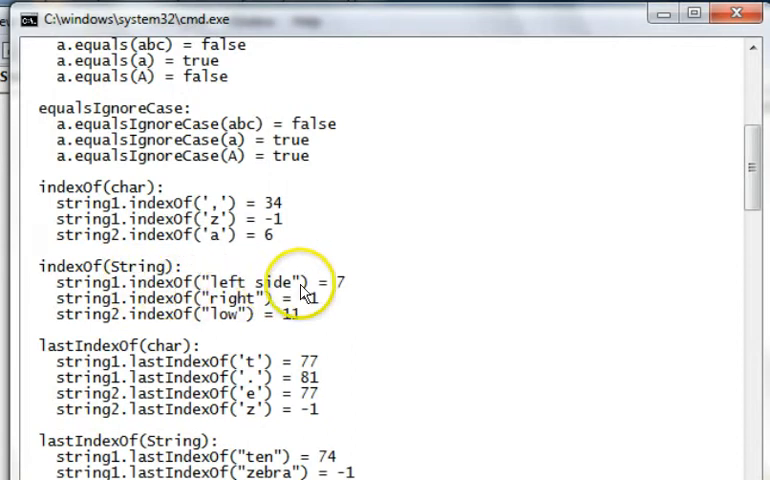
{"action": "mouse_move", "coordinate": [176, 304]}
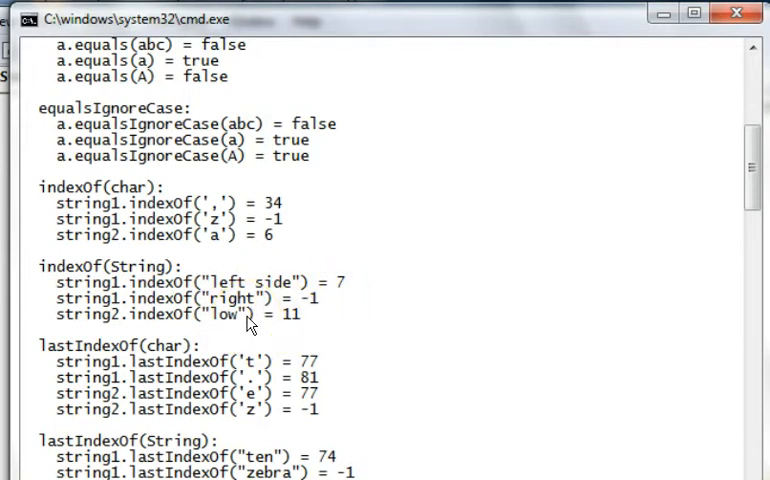
{"action": "left_click", "coordinate": [238, 328]}
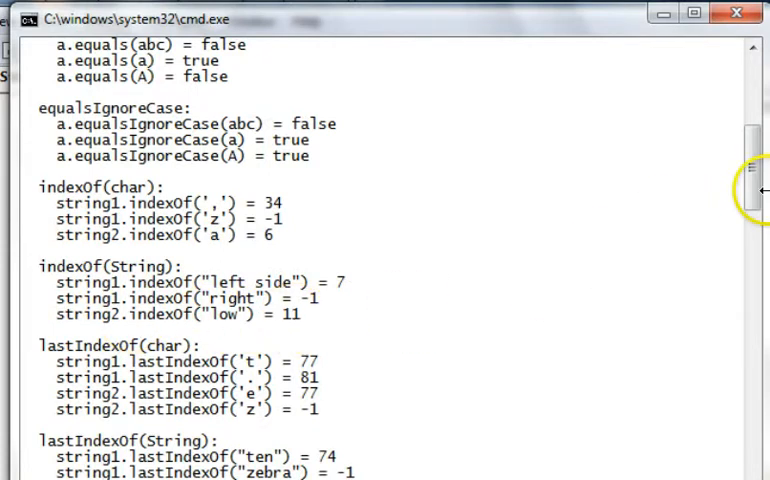
{"action": "scroll", "scroll_direction": "up", "scroll_amount": 3}
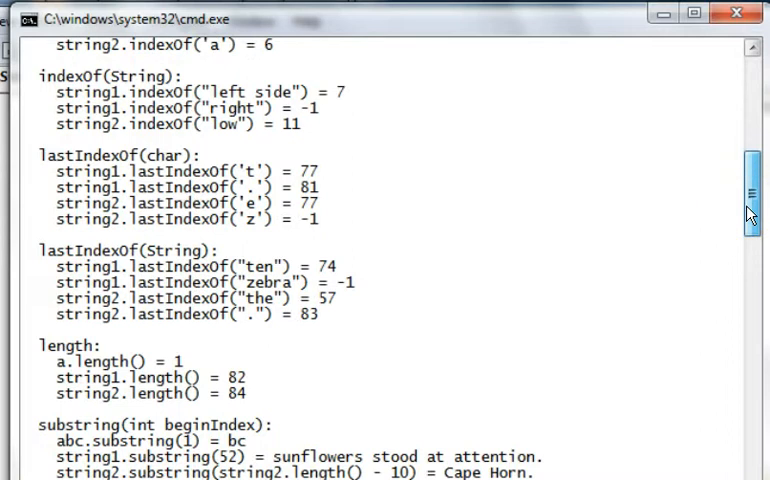
{"action": "scroll", "scroll_direction": "up", "scroll_amount": 3}
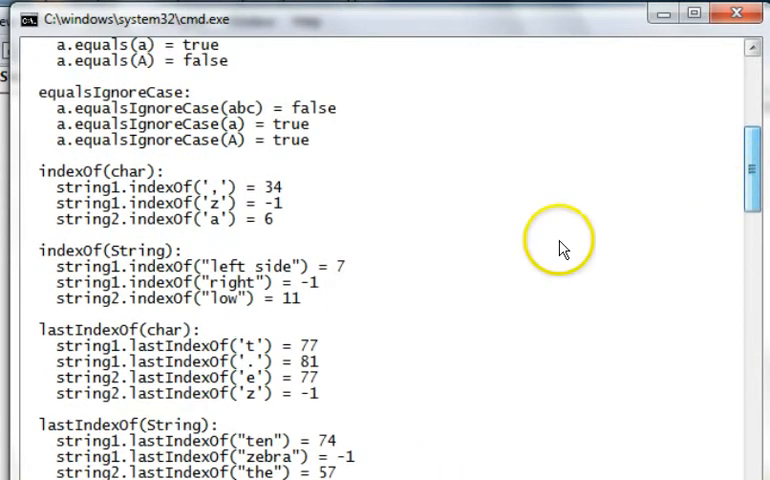
{"action": "scroll", "scroll_direction": "down", "scroll_amount": 3}
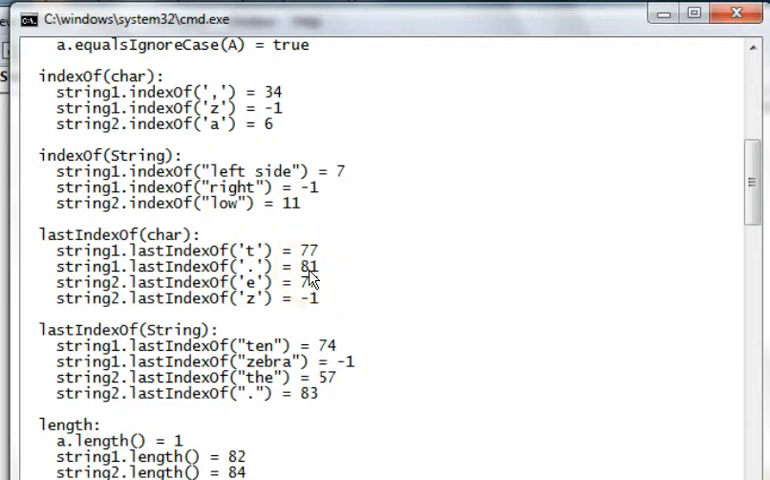
{"action": "scroll", "scroll_direction": "down", "scroll_amount": 3}
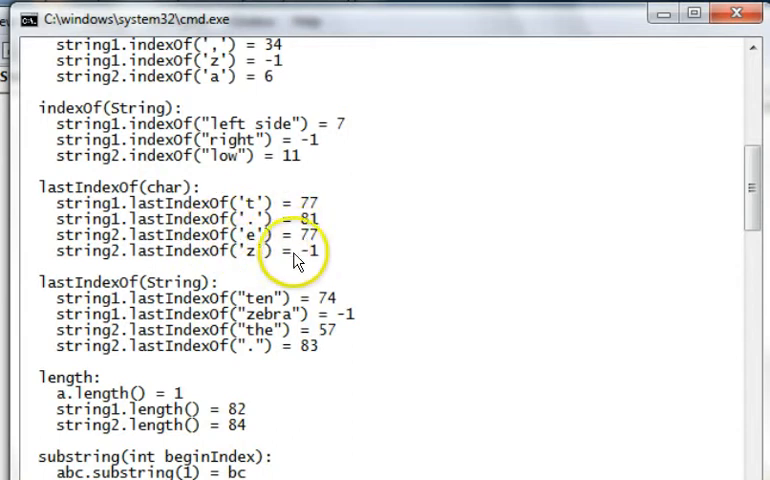
{"action": "mouse_move", "coordinate": [228, 318]}
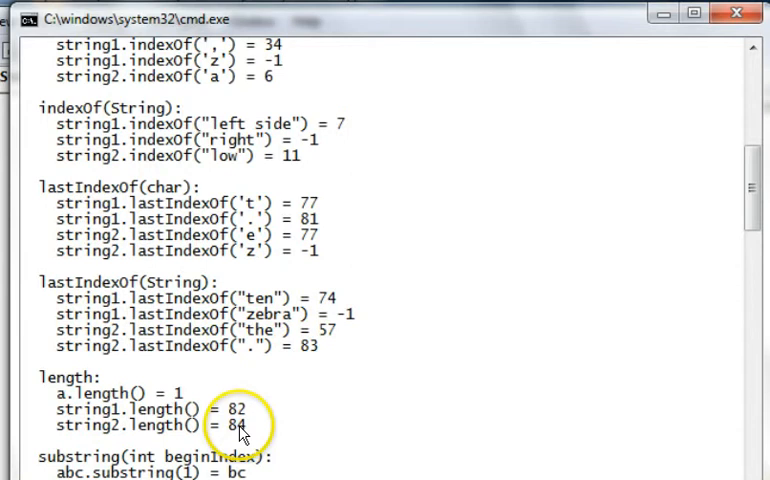
{"action": "scroll", "scroll_direction": "down", "scroll_amount": 3}
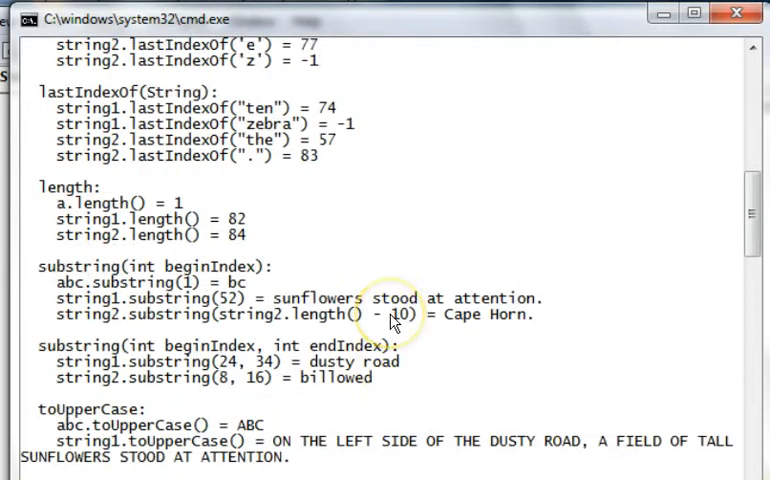
{"action": "scroll", "scroll_direction": "down", "scroll_amount": 3}
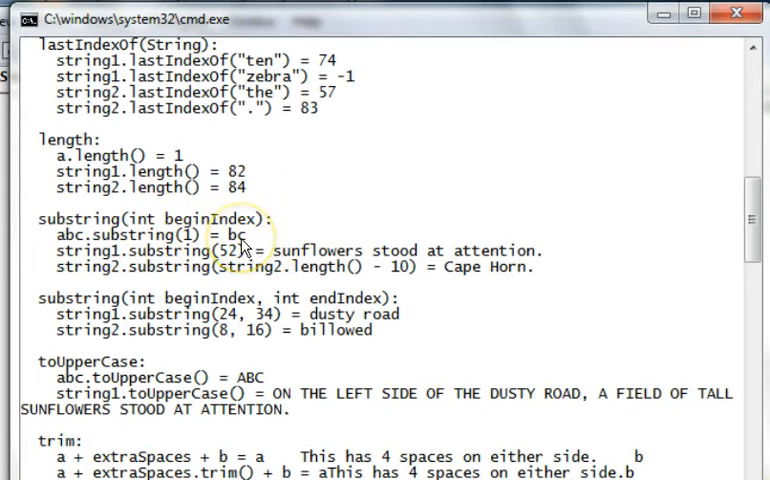
{"action": "mouse_move", "coordinate": [164, 280]}
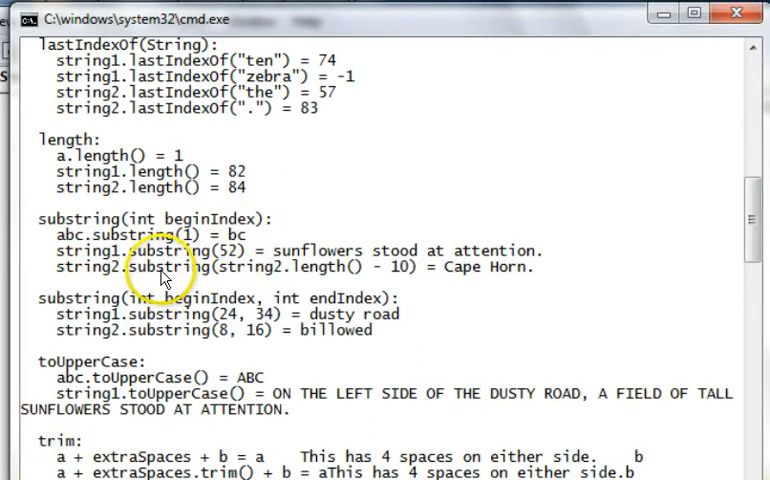
{"action": "mouse_move", "coordinate": [238, 258]}
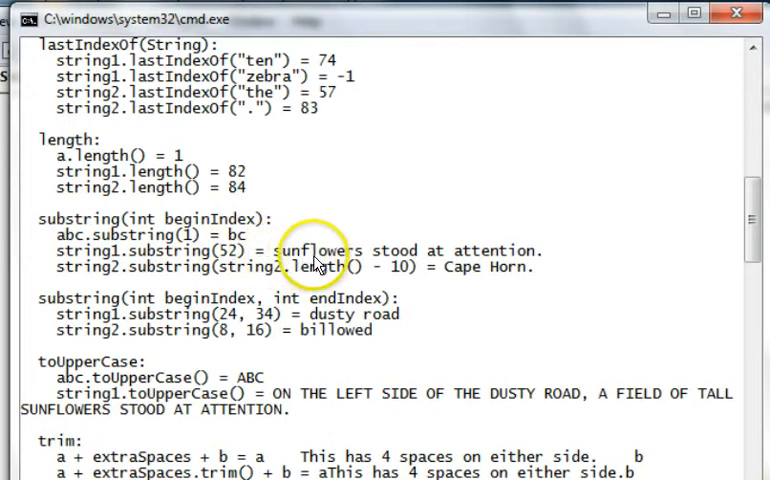
{"action": "mouse_move", "coordinate": [426, 266]}
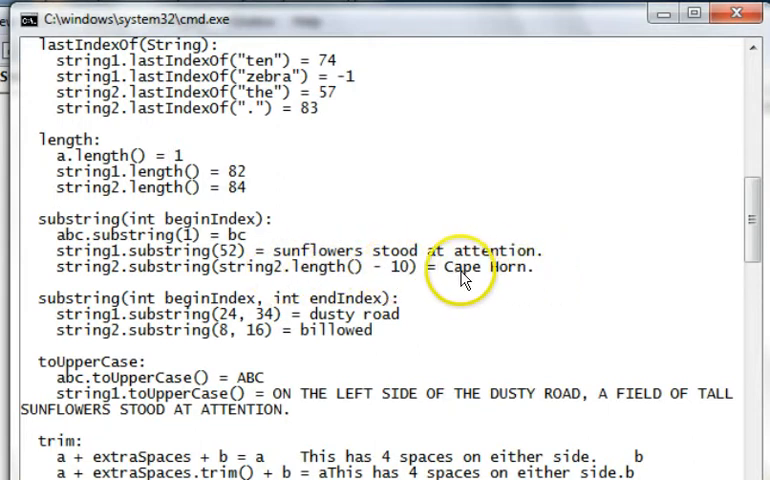
{"action": "mouse_move", "coordinate": [528, 278]}
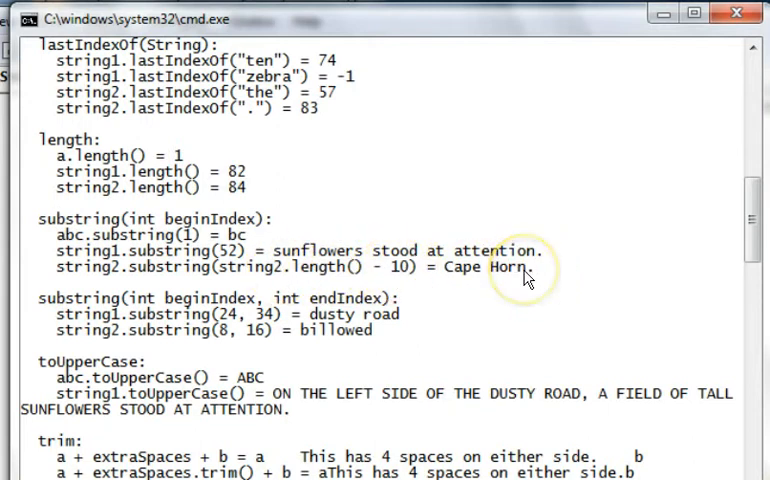
{"action": "scroll", "scroll_direction": "down", "scroll_amount": 3}
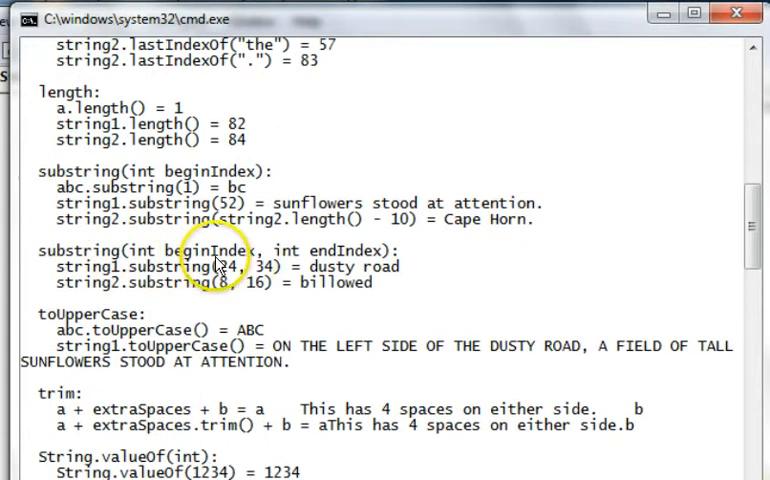
{"action": "mouse_move", "coordinate": [356, 262]}
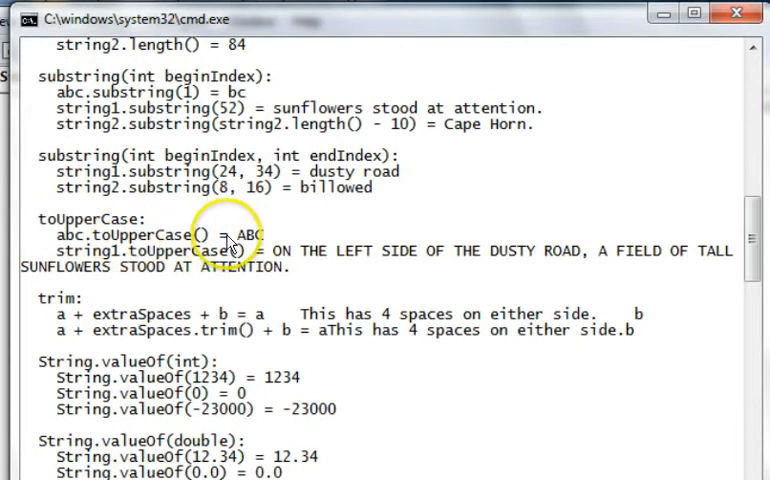
{"action": "scroll", "scroll_direction": "down", "scroll_amount": 3}
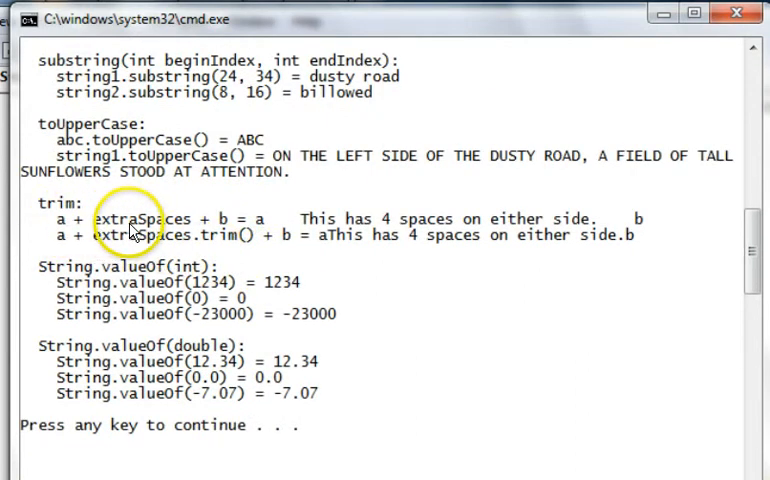
{"action": "mouse_move", "coordinate": [284, 236]}
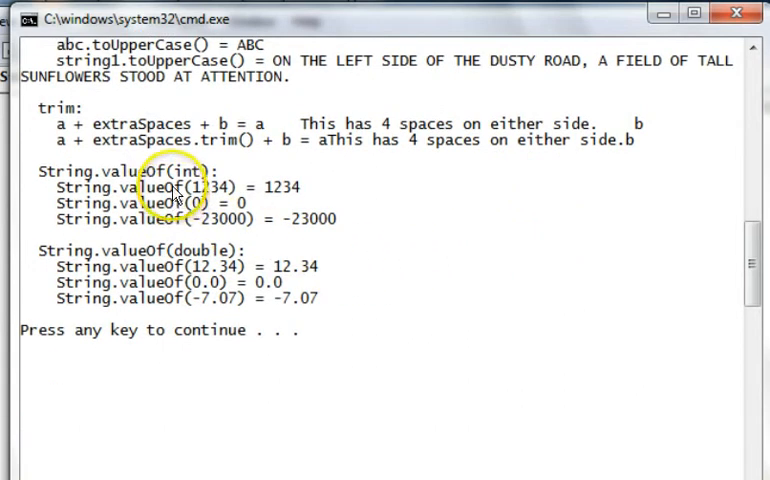
{"action": "mouse_move", "coordinate": [194, 184]}
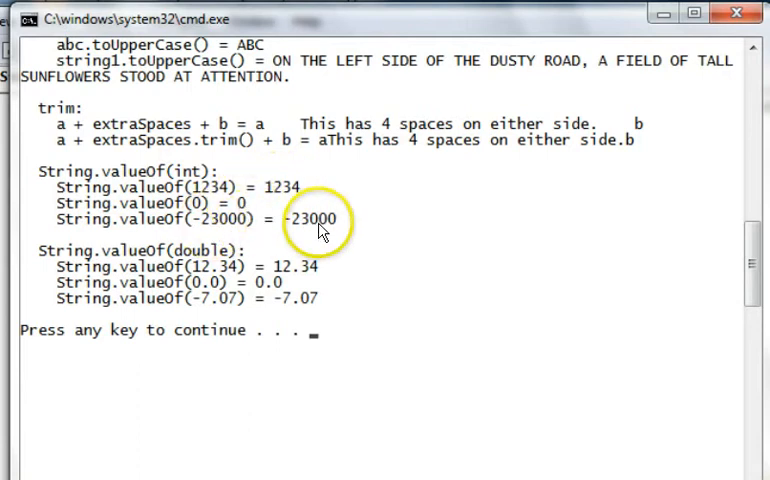
{"action": "mouse_move", "coordinate": [250, 320]}
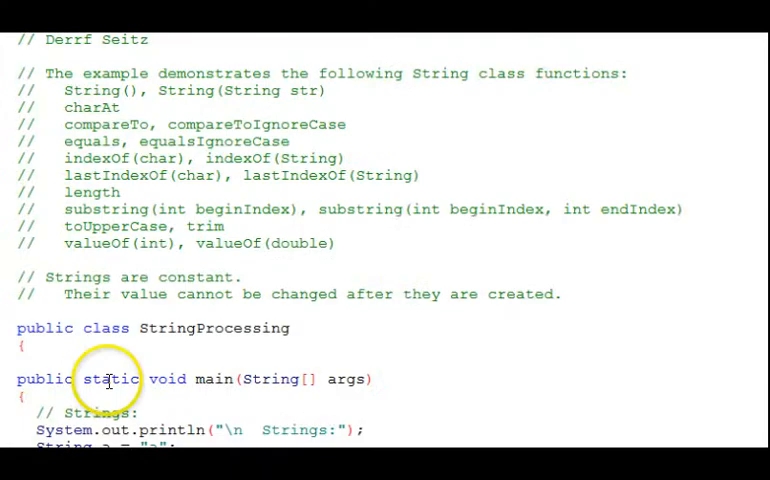
{"action": "mouse_move", "coordinate": [112, 112]}
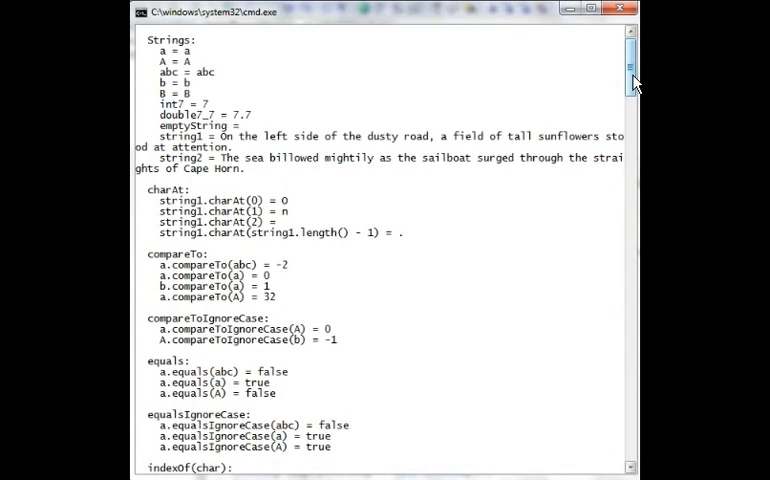
{"action": "mouse_move", "coordinate": [636, 84]}
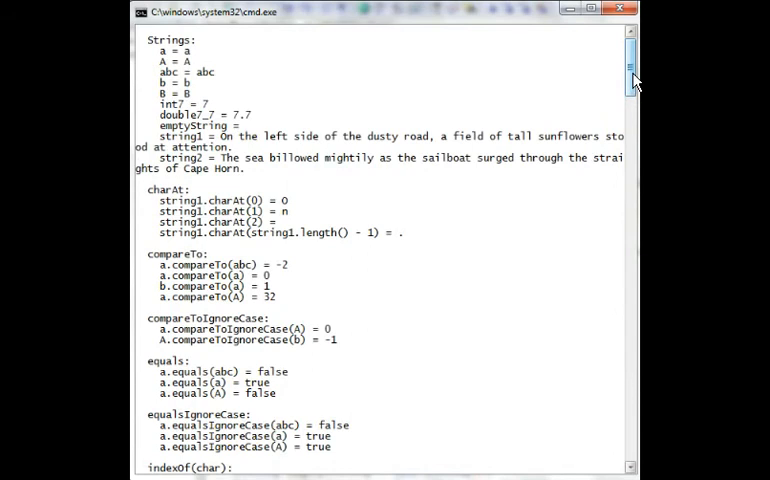
{"action": "scroll", "scroll_direction": "down", "scroll_amount": 3}
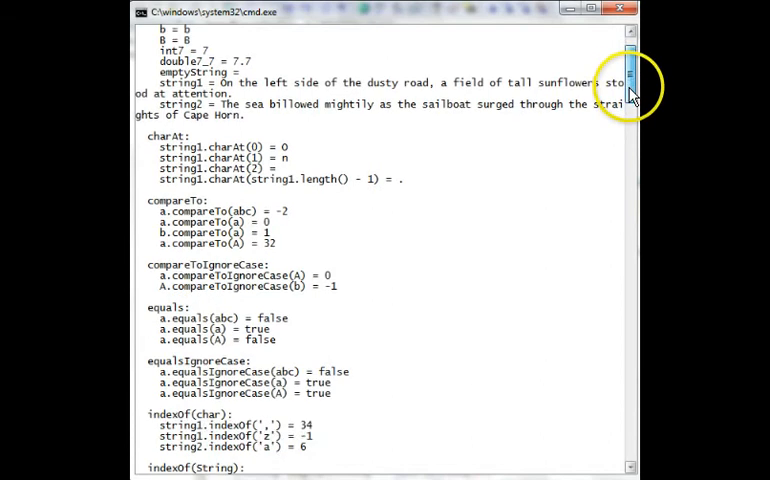